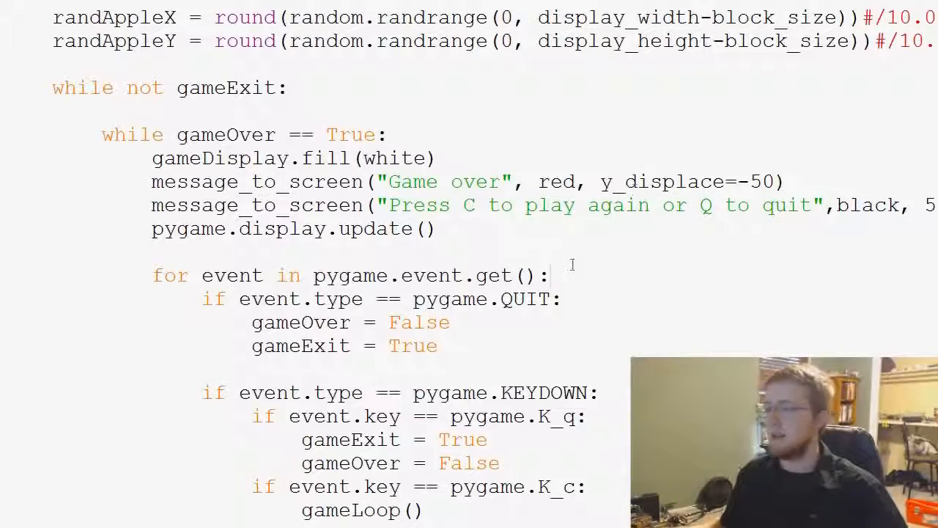
Remove the two commented-out render lines and add size="small" to message_to_screen's parameters.
{"action": "scroll", "scroll_direction": "up", "scroll_amount": 3}
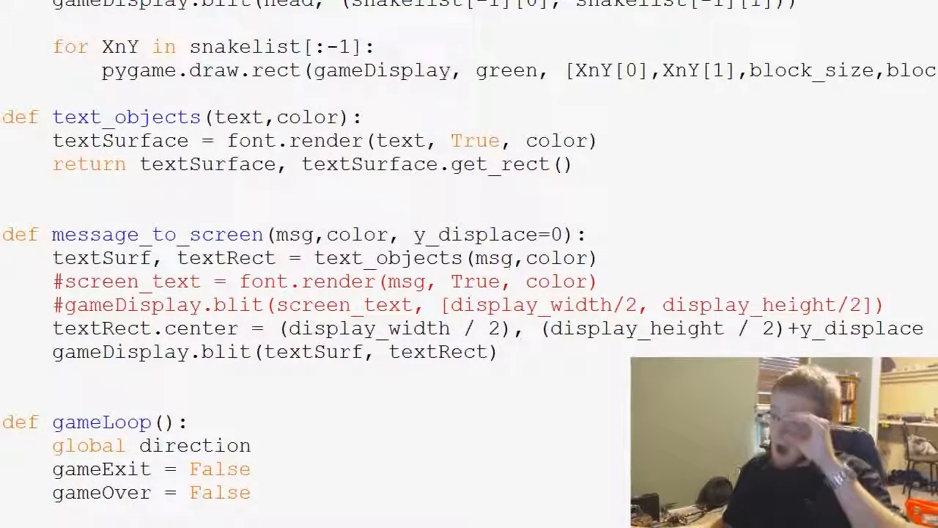
{"action": "left_click_drag", "start_coordinate": [53, 281], "coordinate": [879, 305]}
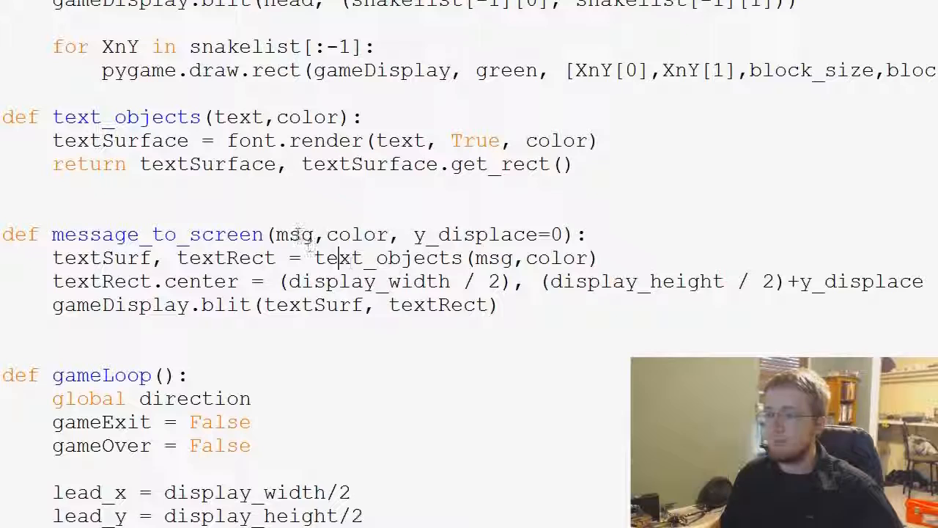
{"action": "double_click", "coordinate": [357, 234]}
{"action": "type", "text": ", s"}
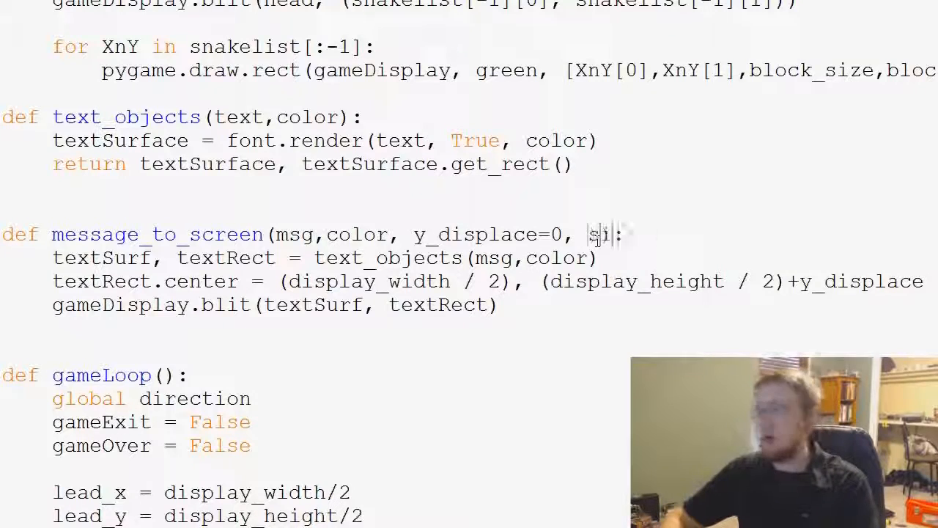
{"action": "type", "text": "ize ="}
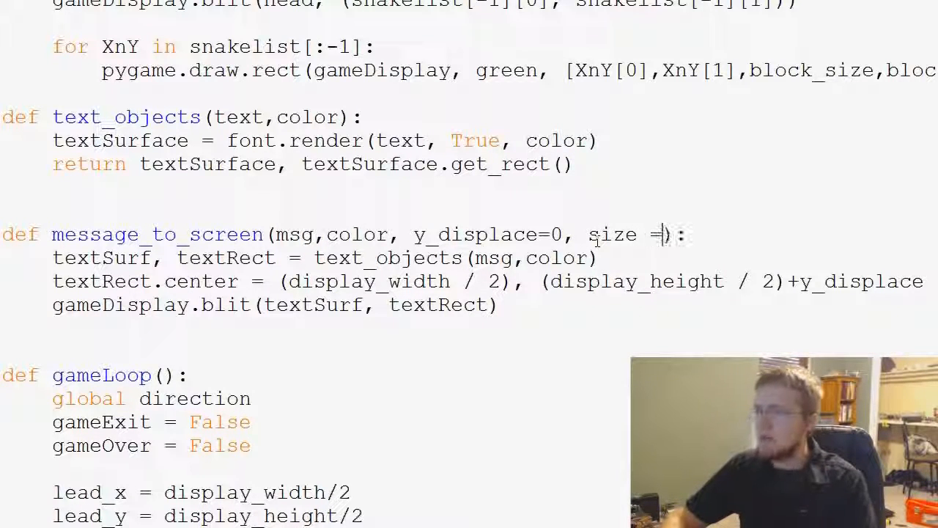
{"action": "type", "text": "\""}
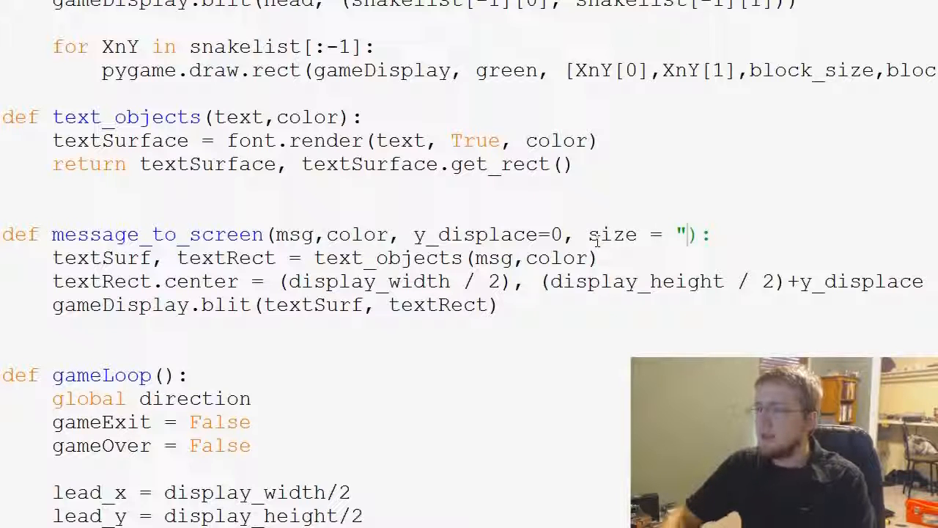
{"action": "type", "text": "small"}
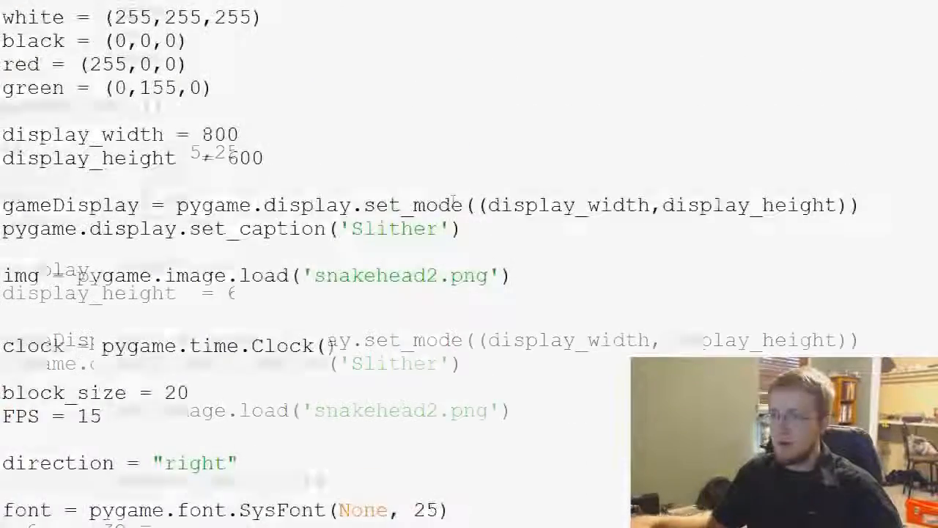
Rename font to smallfont, briefly trying pygame.font.Font before restoring SysFont.
{"action": "scroll", "scroll_direction": "down", "scroll_amount": 3}
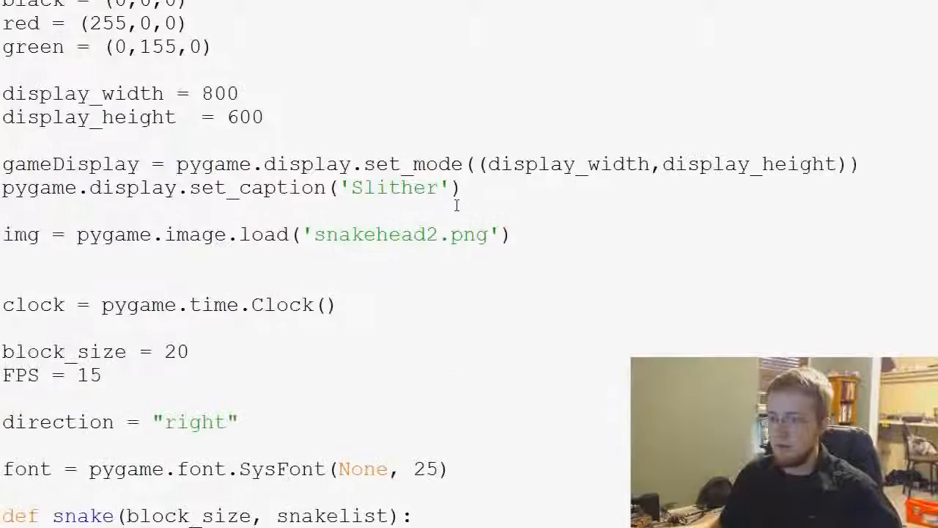
{"action": "scroll", "scroll_direction": "down", "scroll_amount": 3}
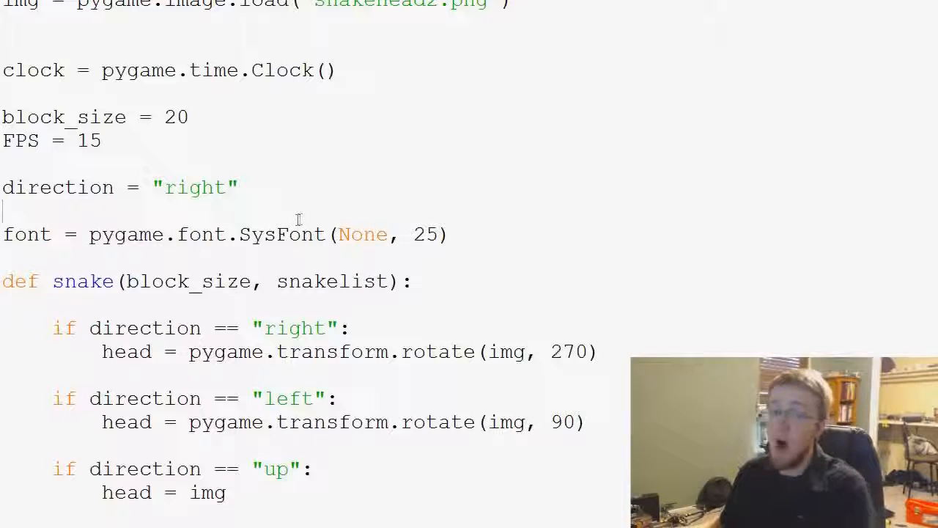
{"action": "type", "text": "small"}
{"action": "key", "text": "enter"}
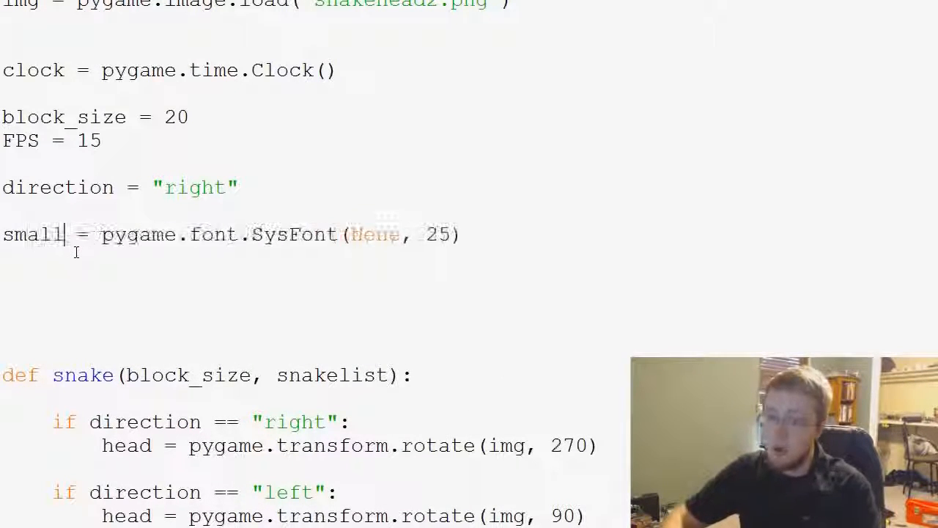
{"action": "type", "text": "font"}
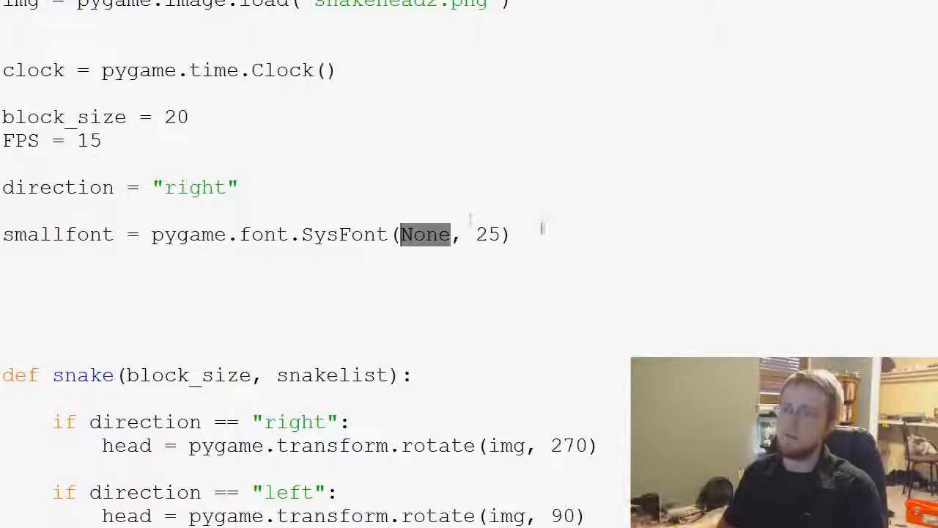
{"action": "double_click", "coordinate": [343, 235]}
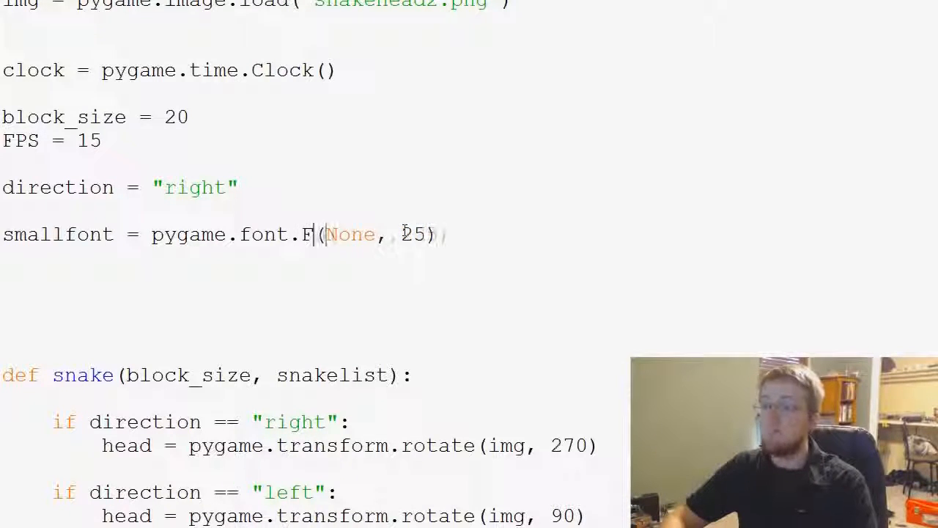
{"action": "type", "text": "ont"}
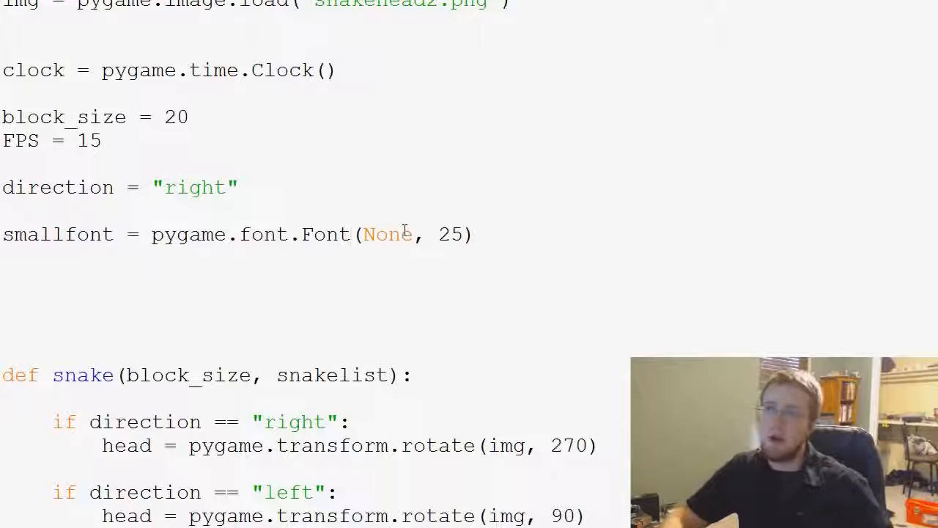
{"action": "left_click", "coordinate": [352, 235]}
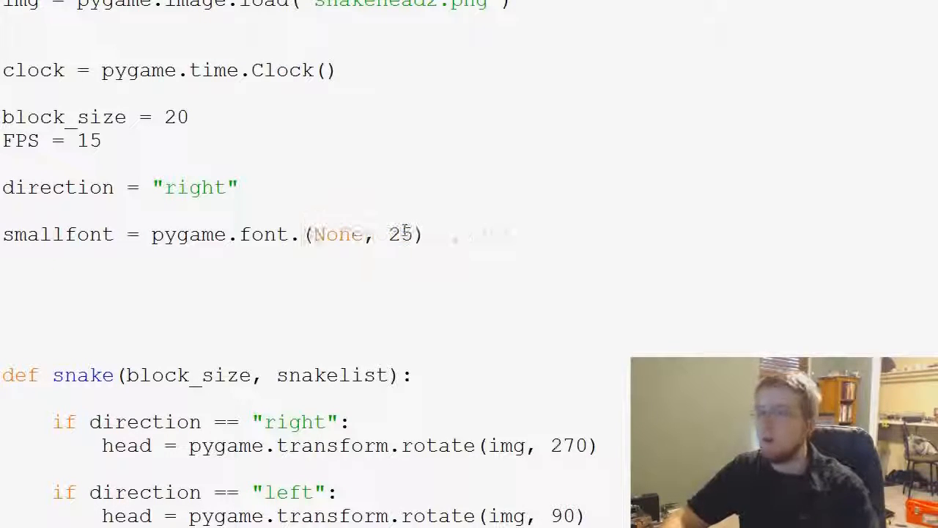
{"action": "type", "text": "SysFont"}
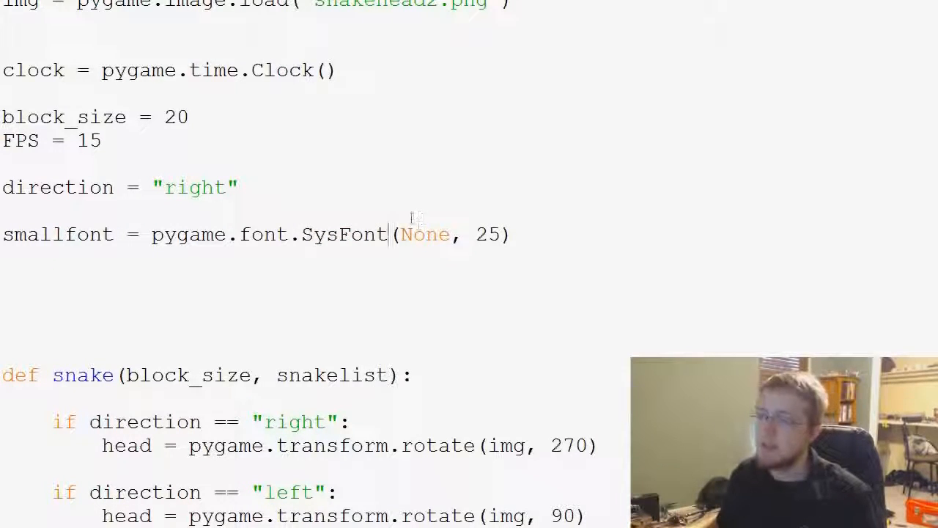
Change the smallfont definition to SysFont("comicsansms", 25).
{"action": "double_click", "coordinate": [345, 235]}
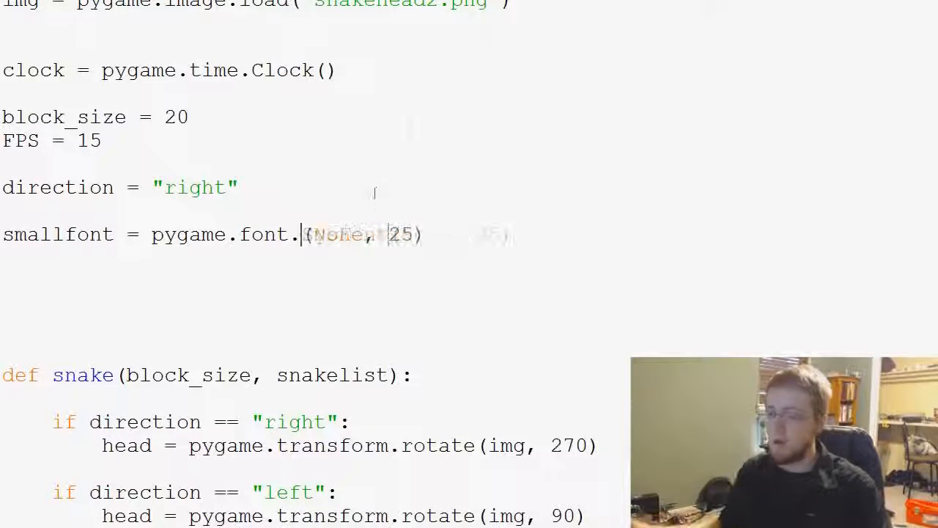
{"action": "type", "text": "SysFont"}
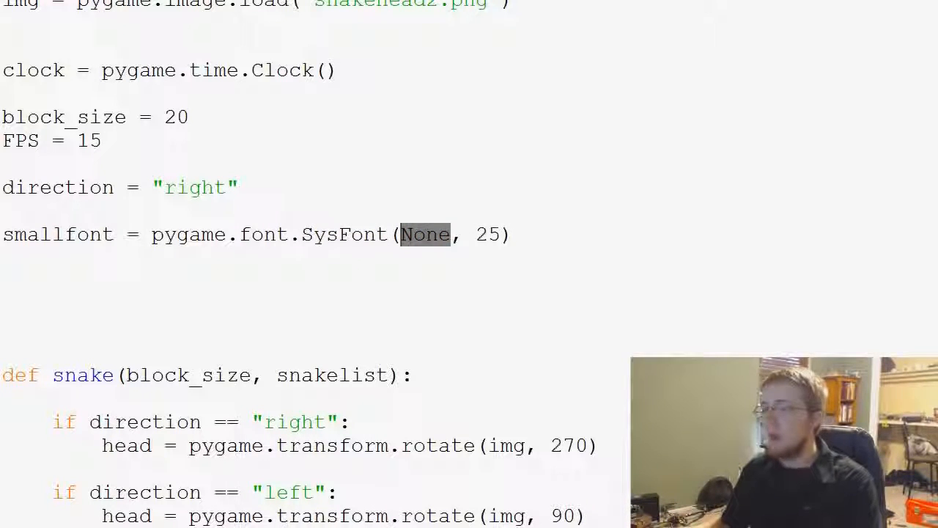
{"action": "type", "text": "\"\""}
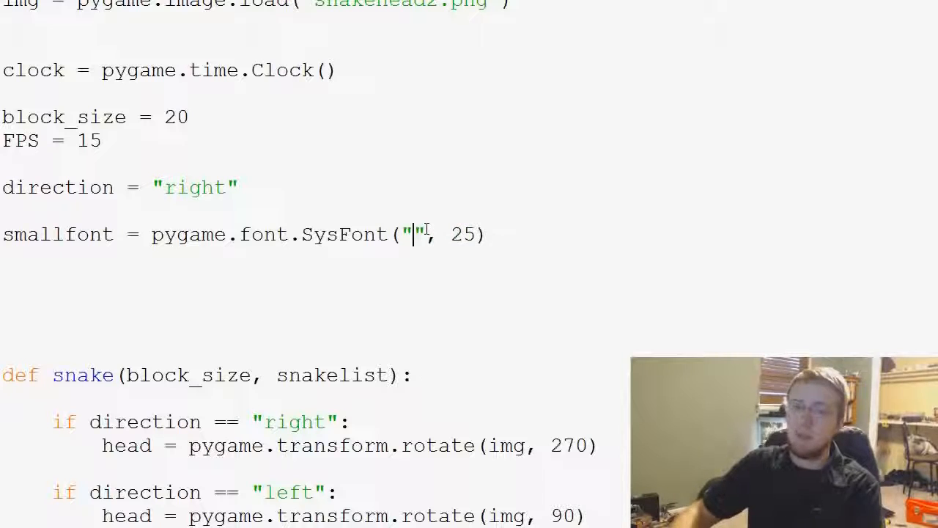
{"action": "type", "text": "comicsans"}
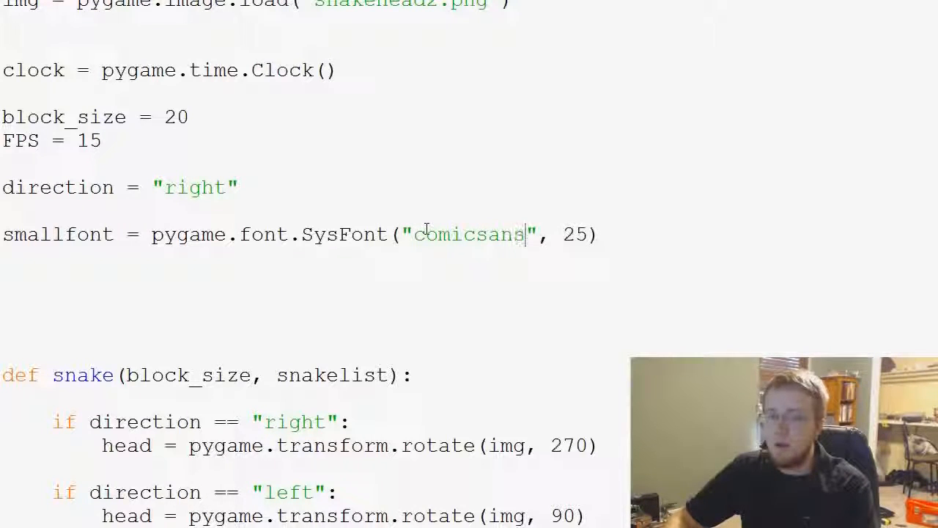
{"action": "type", "text": "ms"}
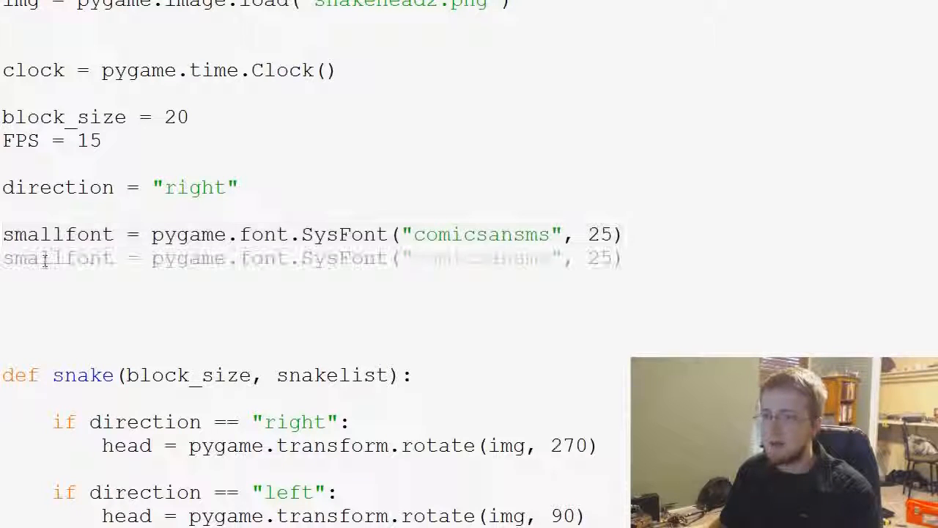
Add medfont at size 50 and largefont at size 80 from duplicated Comic Sans SysFont lines.
{"action": "type", "text": "smallfont = pygame.font.SysFont(\"comicsansms\", 25)"}
{"action": "type", "text": "0"}
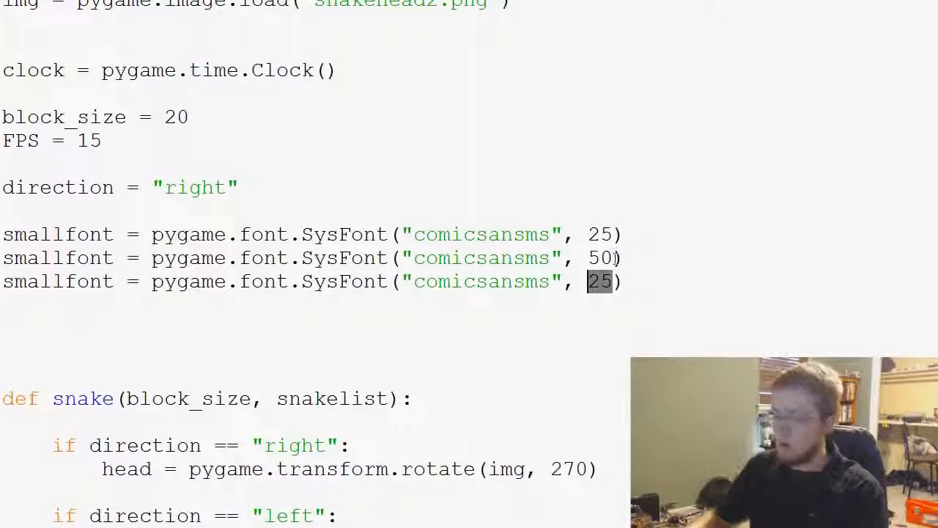
{"action": "type", "text": "80"}
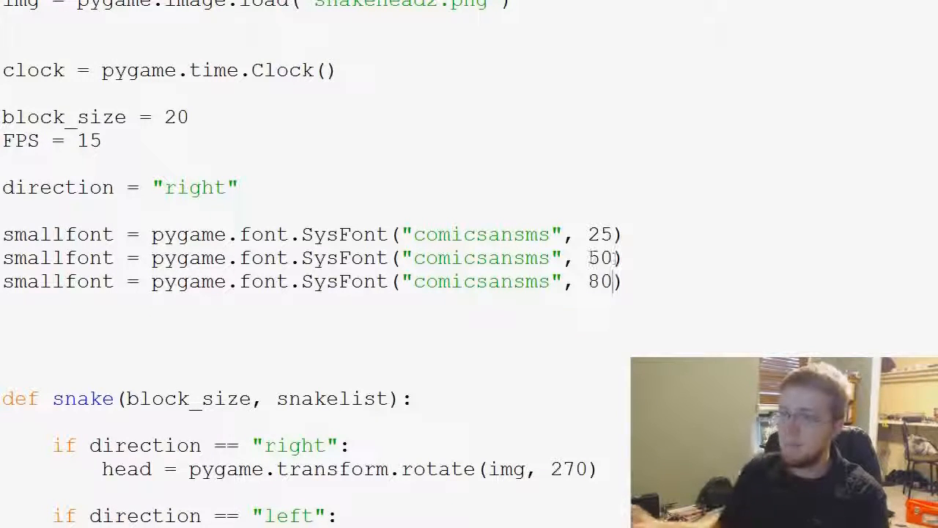
{"action": "double_click", "coordinate": [33, 258]}
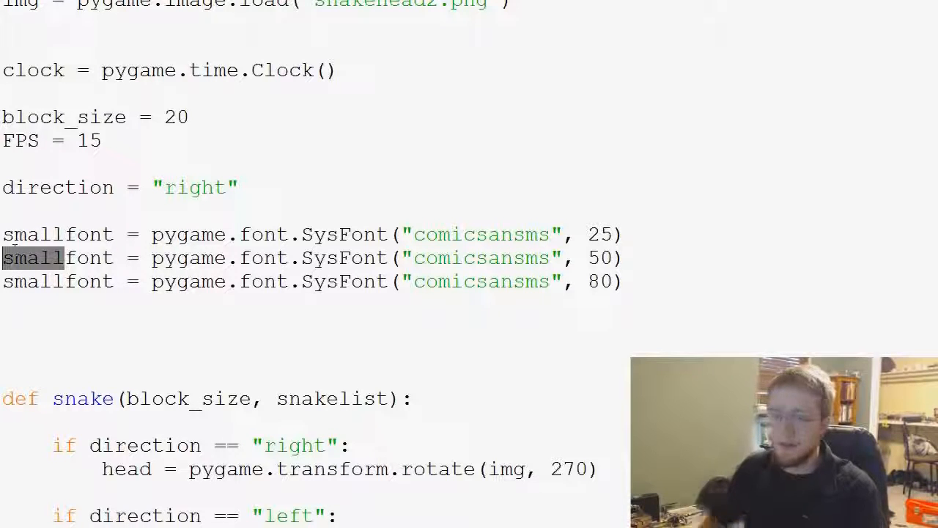
{"action": "type", "text": "medfont"}
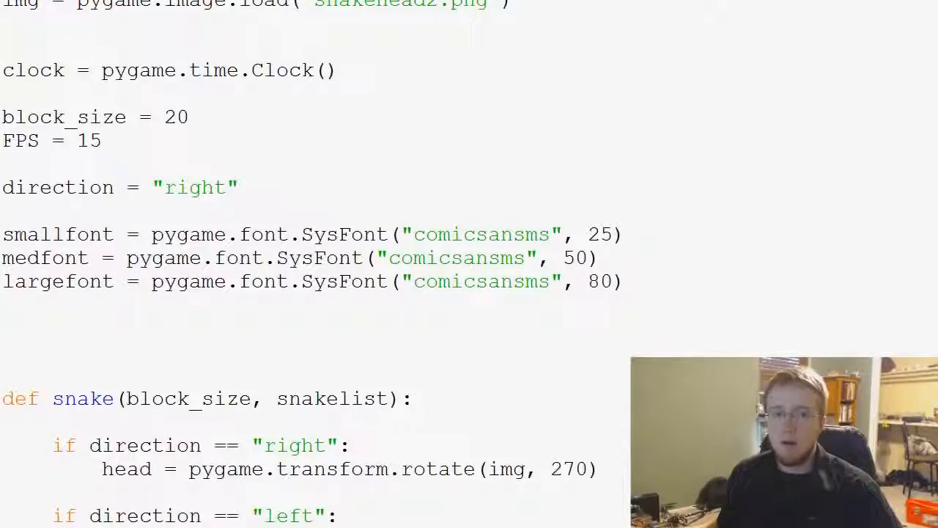
Pass size from message_to_screen to text_objects and add size to text_objects' parameters.
{"action": "scroll", "scroll_direction": "down", "scroll_amount": 3}
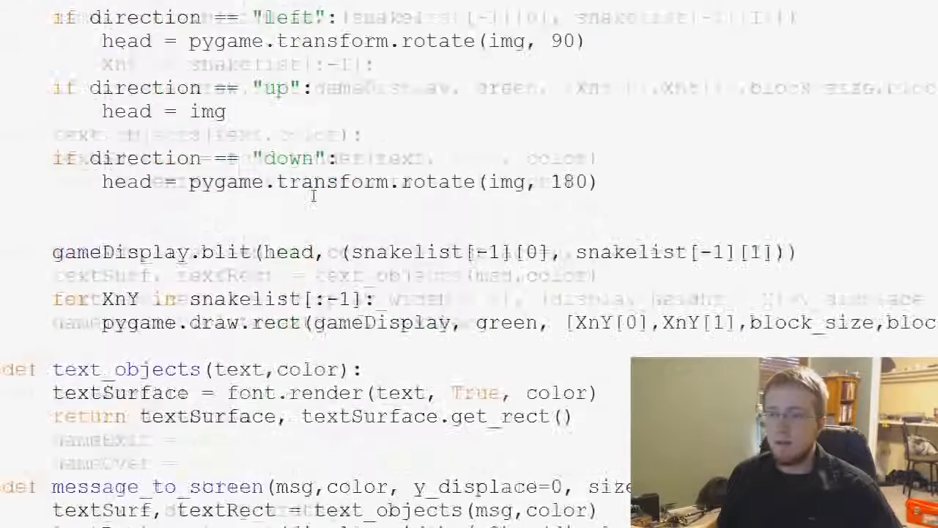
{"action": "scroll", "scroll_direction": "down", "scroll_amount": 3}
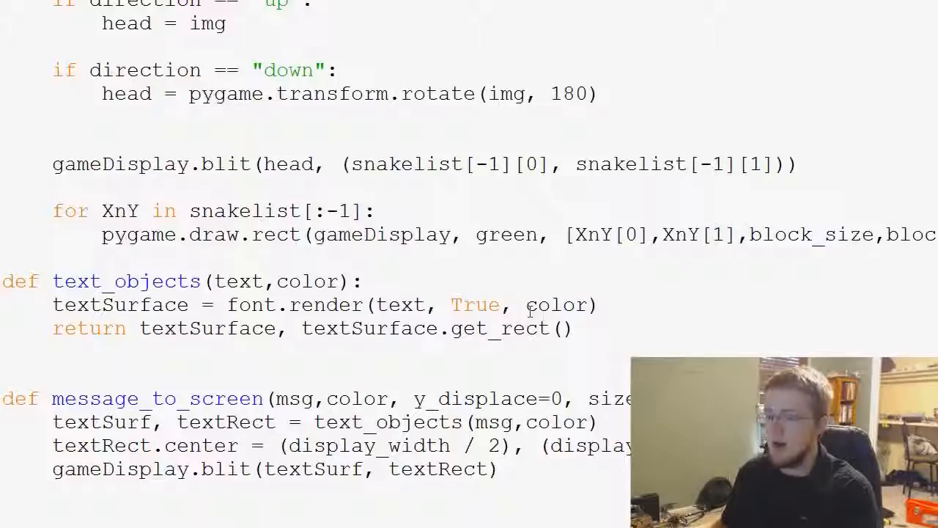
{"action": "scroll", "scroll_direction": "down", "scroll_amount": 3}
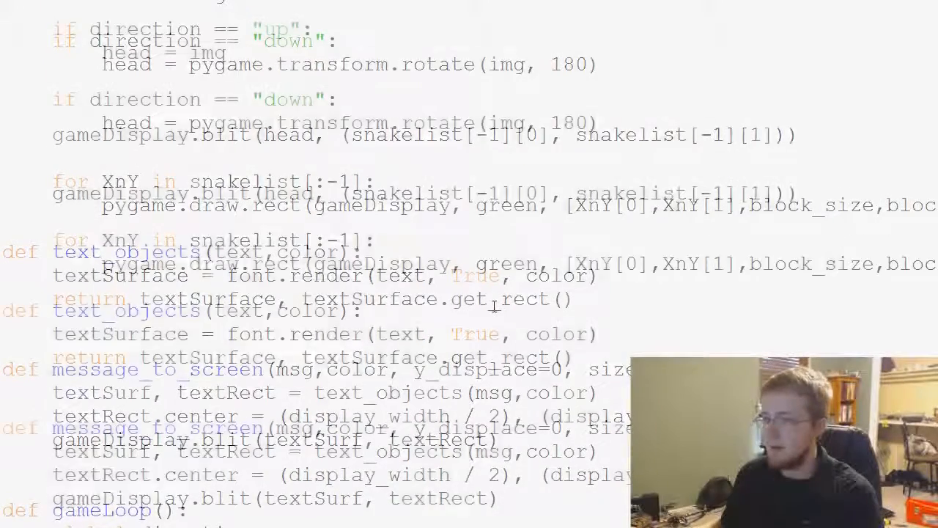
{"action": "scroll", "scroll_direction": "down", "scroll_amount": 3}
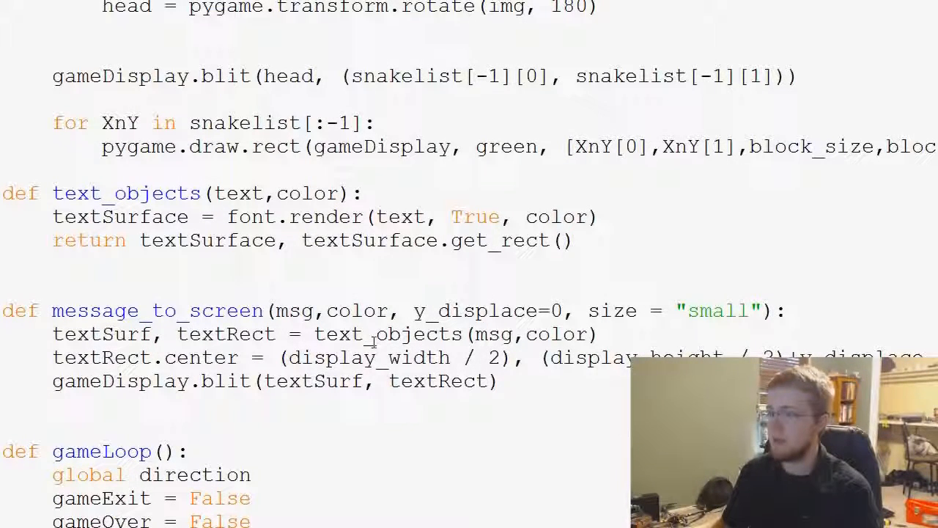
{"action": "double_click", "coordinate": [249, 217]}
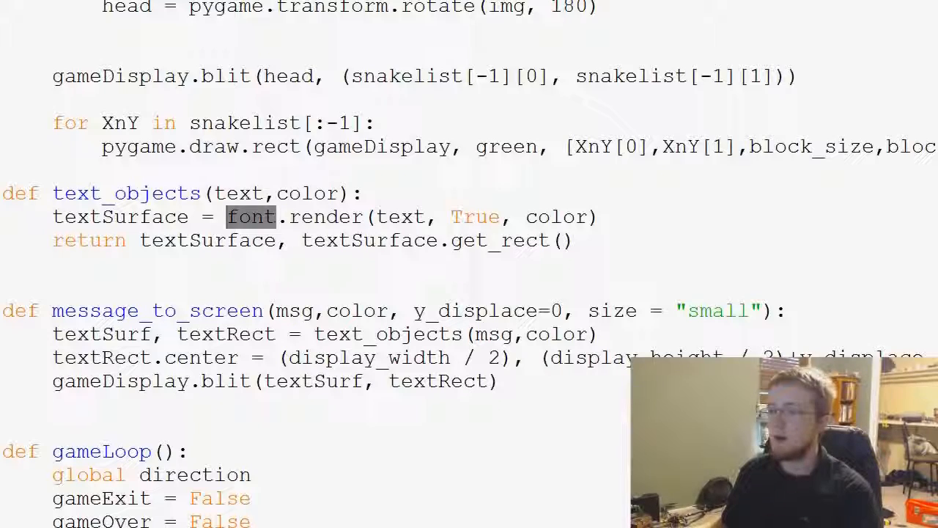
{"action": "scroll", "scroll_direction": "down", "scroll_amount": 3}
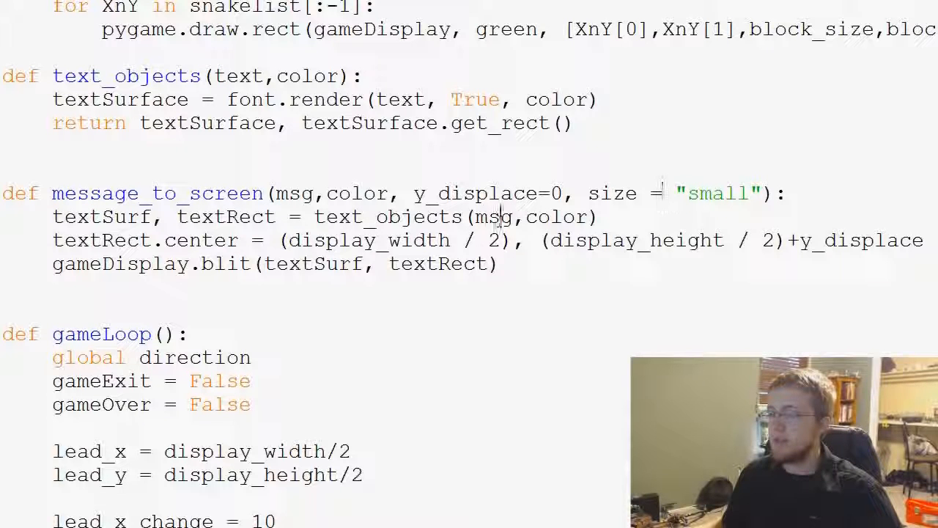
{"action": "type", "text": ","}
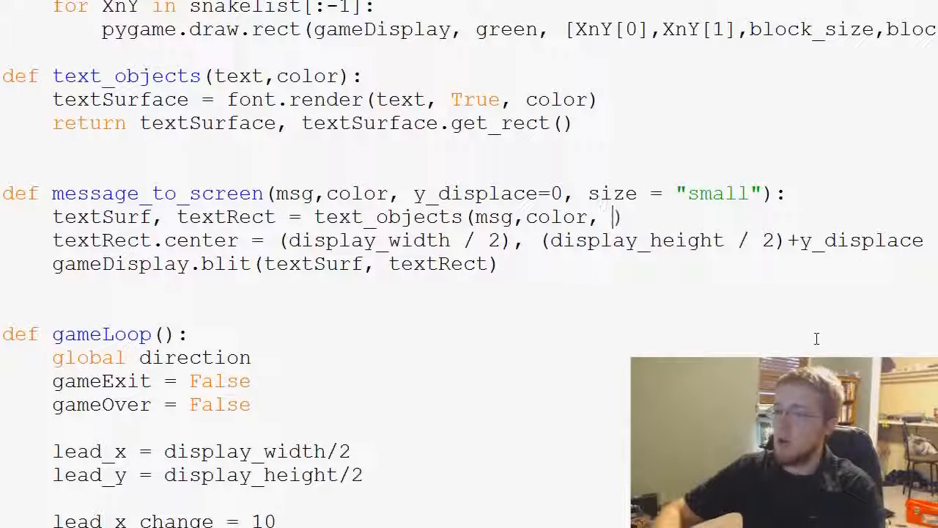
{"action": "type", "text": "size"}
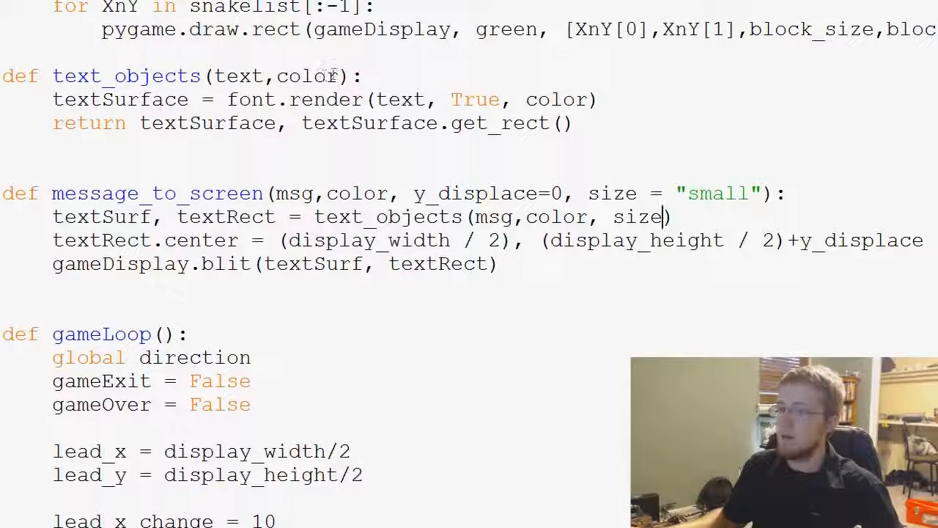
{"action": "type", "text": ",size"}
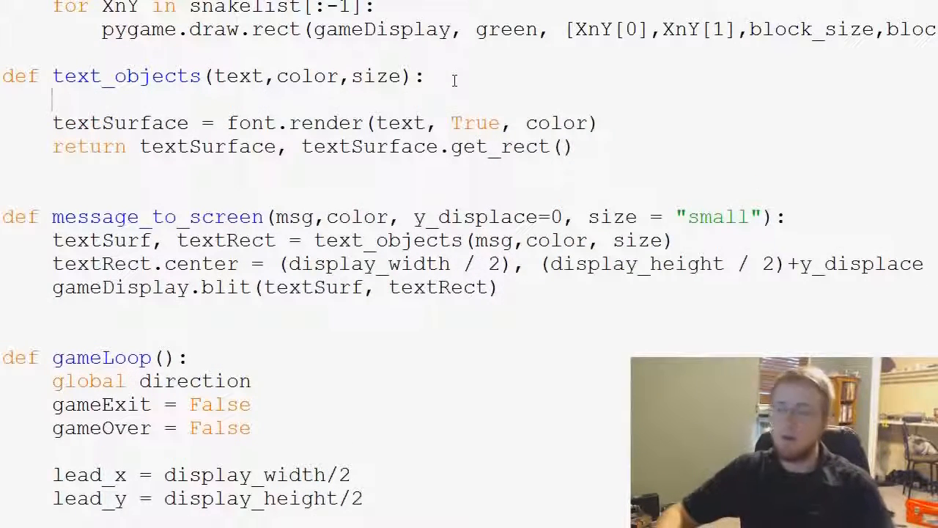
Branch text_objects on size to render with smallfont, medfont or largefont for "small", "medium", "large".
{"action": "type", "text": "if size == \"small\":"}
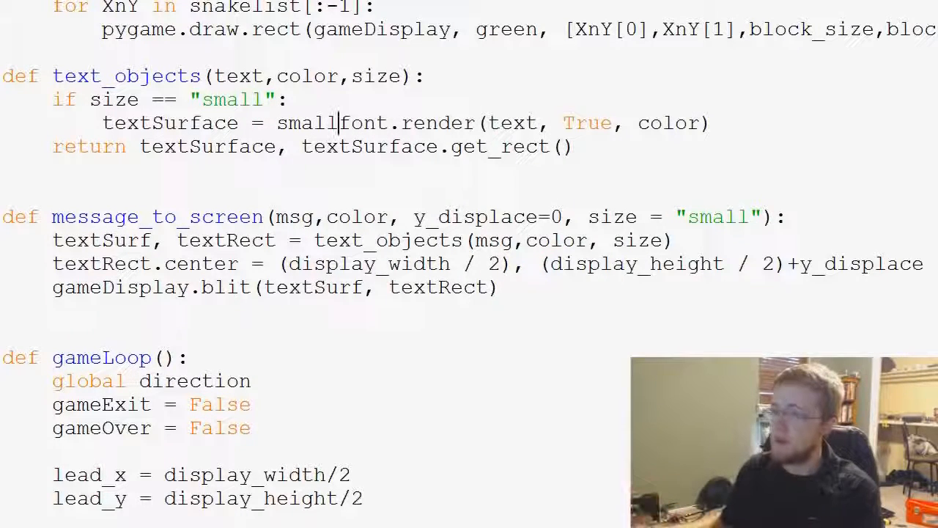
{"action": "double_click", "coordinate": [587, 123]}
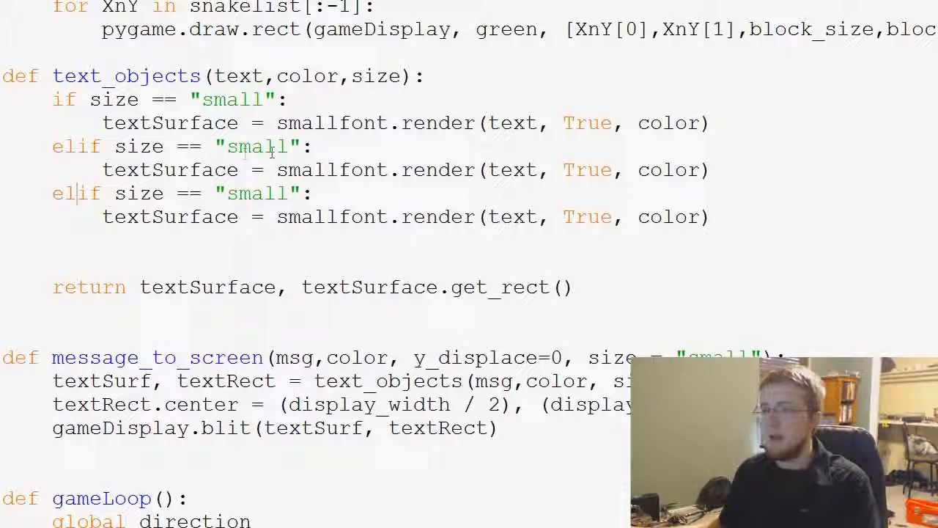
{"action": "double_click", "coordinate": [255, 146]}
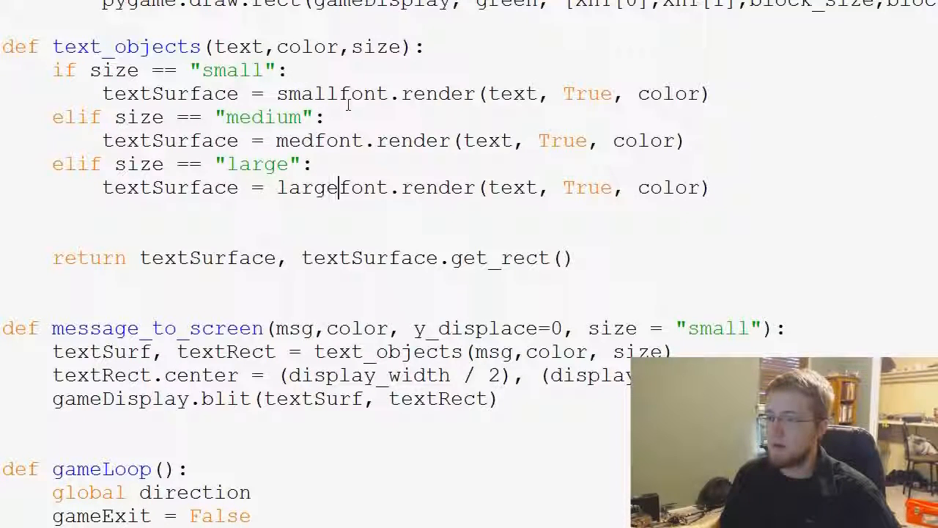
{"action": "scroll", "scroll_direction": "down", "scroll_amount": 3}
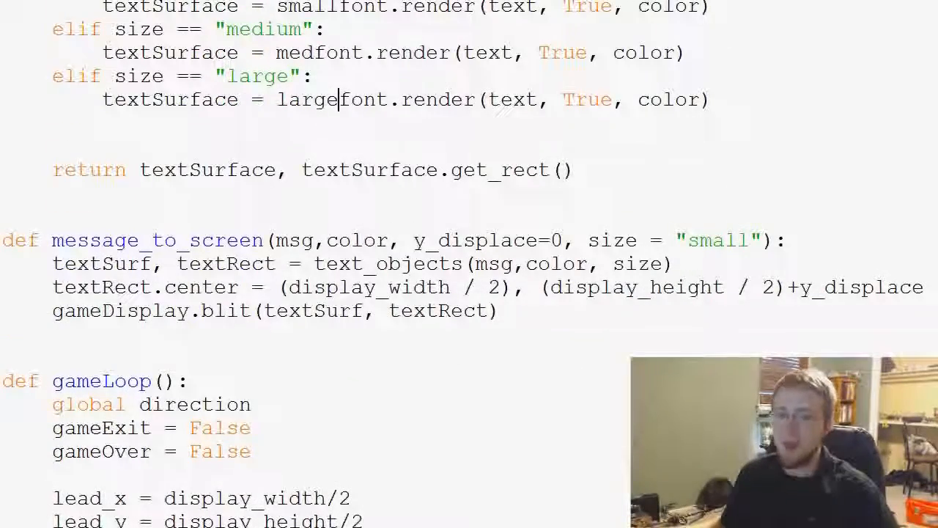
Give the Game over call size="large", split both calls across lines, and run the script with F5.
{"action": "scroll", "scroll_direction": "down", "scroll_amount": 3}
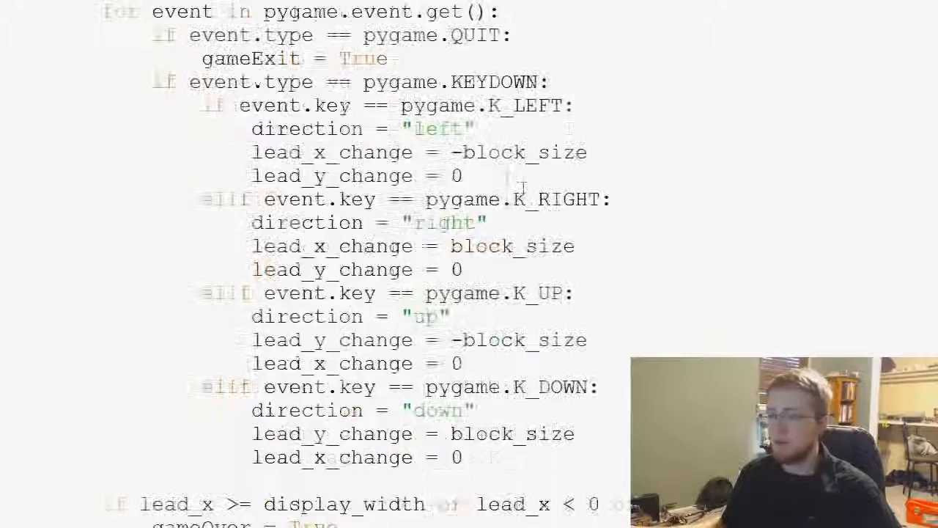
{"action": "scroll", "scroll_direction": "down", "scroll_amount": 3}
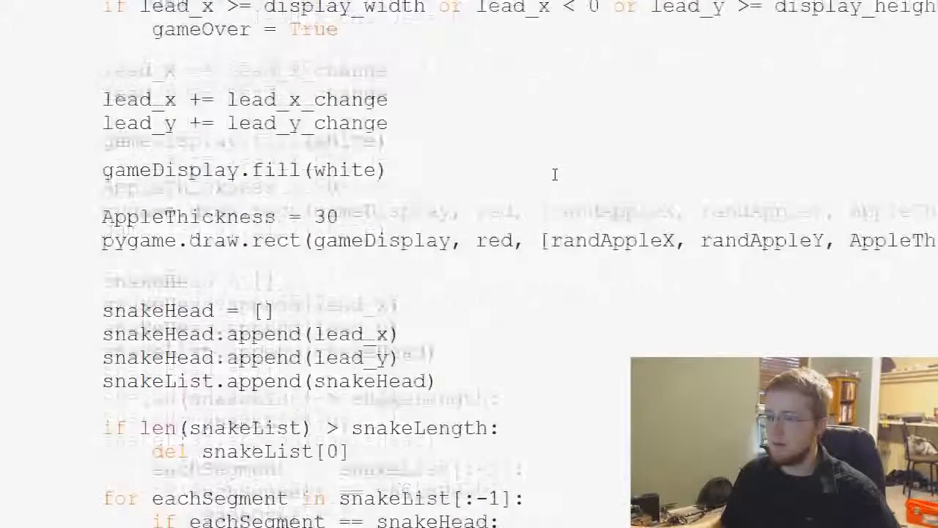
{"action": "scroll", "scroll_direction": "down", "scroll_amount": 3}
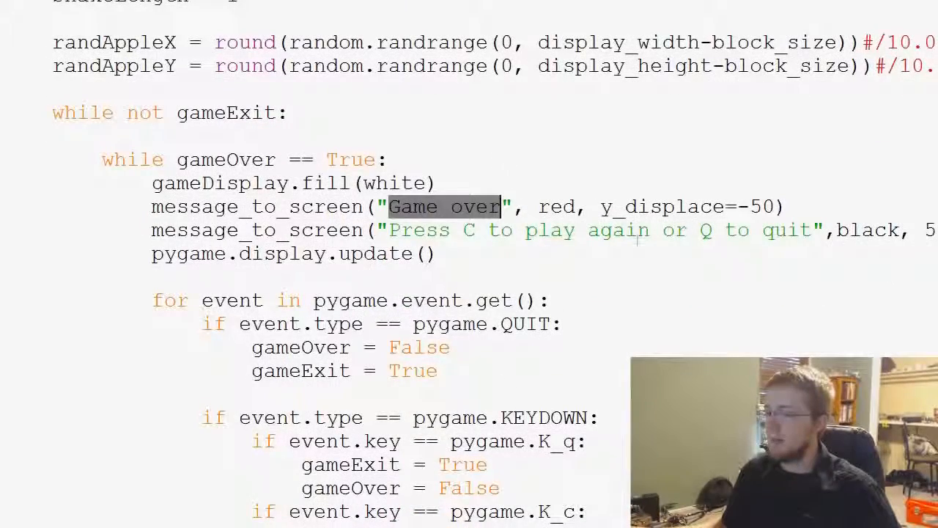
{"action": "left_click", "coordinate": [779, 205]}
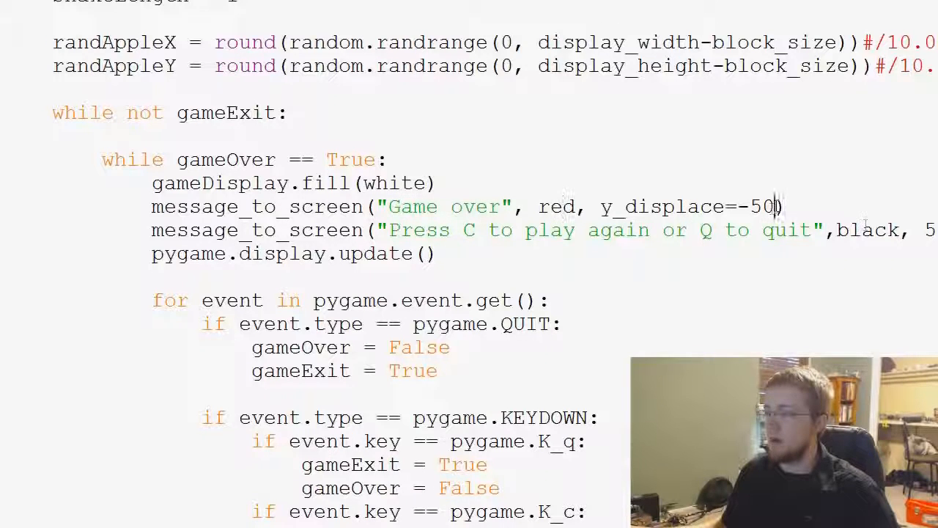
{"action": "type", "text": ", size)"}
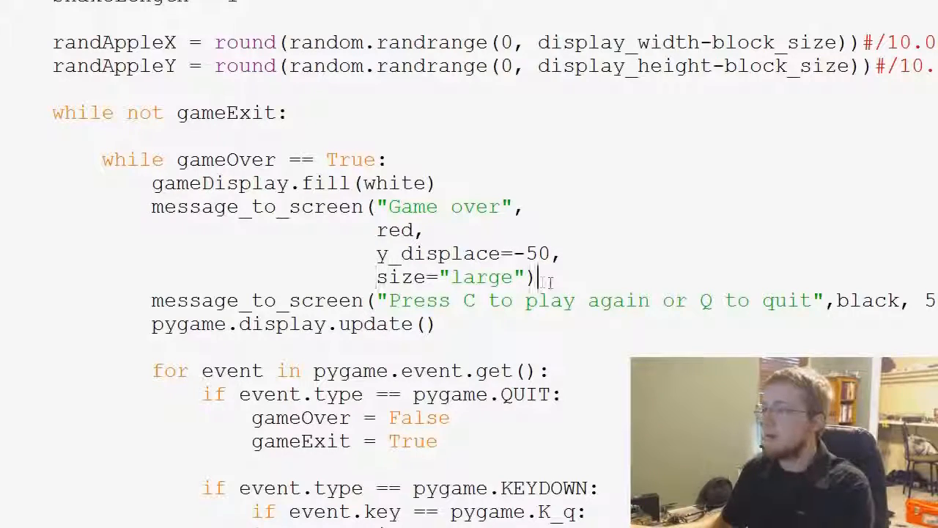
{"action": "key", "text": "enter"}
{"action": "type", "text": "size=\"\")"}
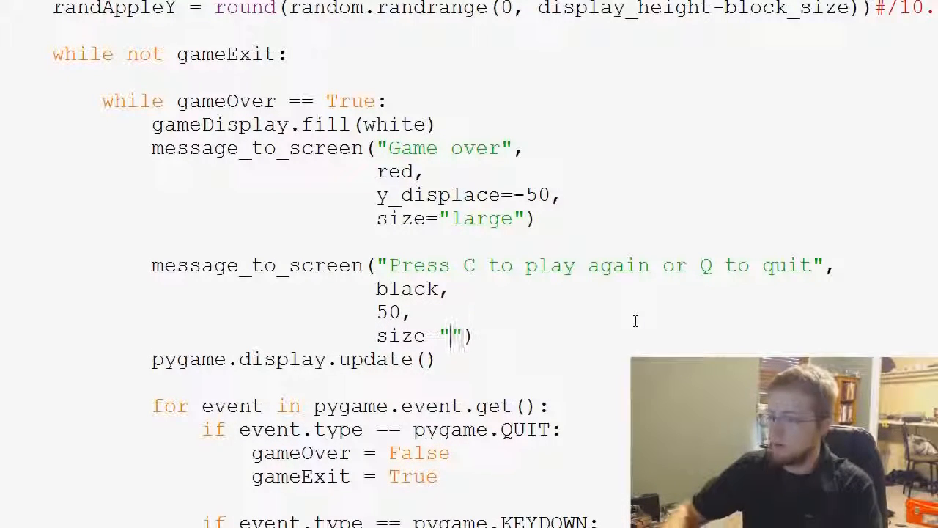
{"action": "key", "text": "F5"}
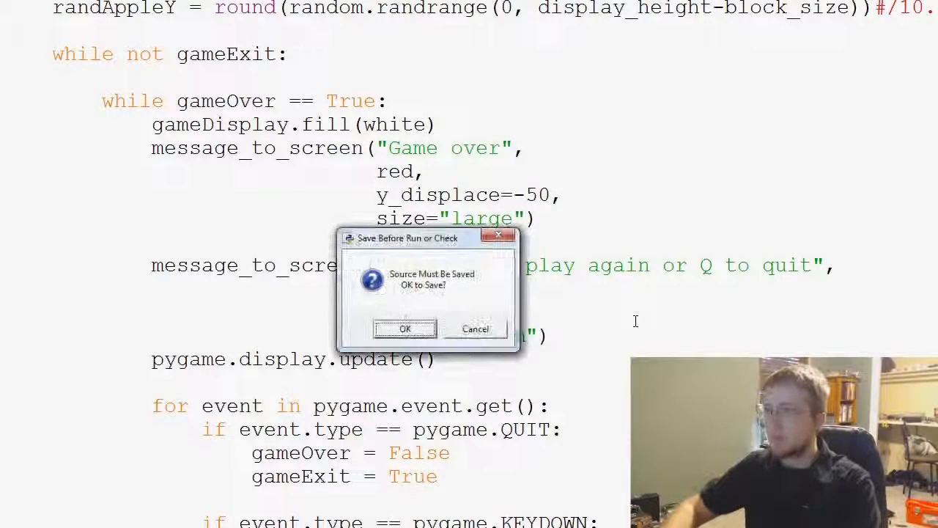
Save before running, watch the large red Game Over screen, then press C to start a new round.
{"action": "left_click", "coordinate": [404, 328]}
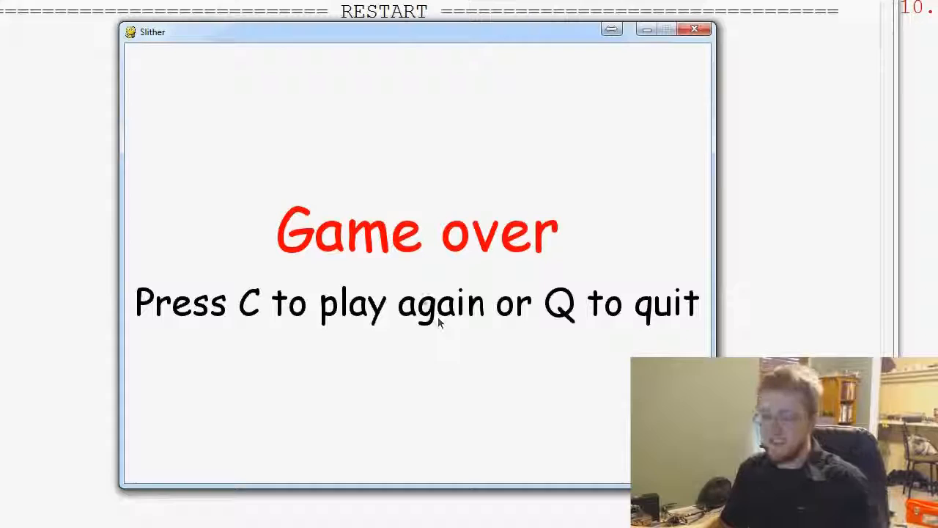
{"action": "key", "text": "c"}
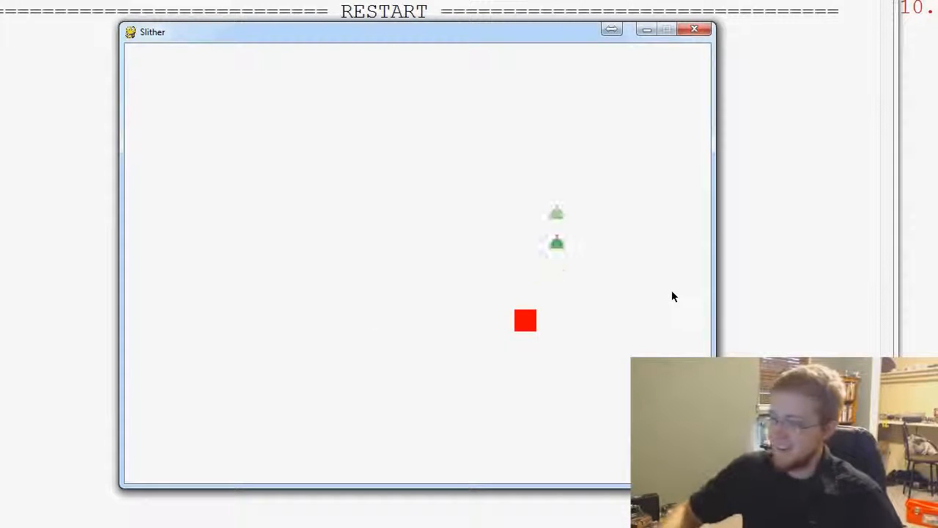